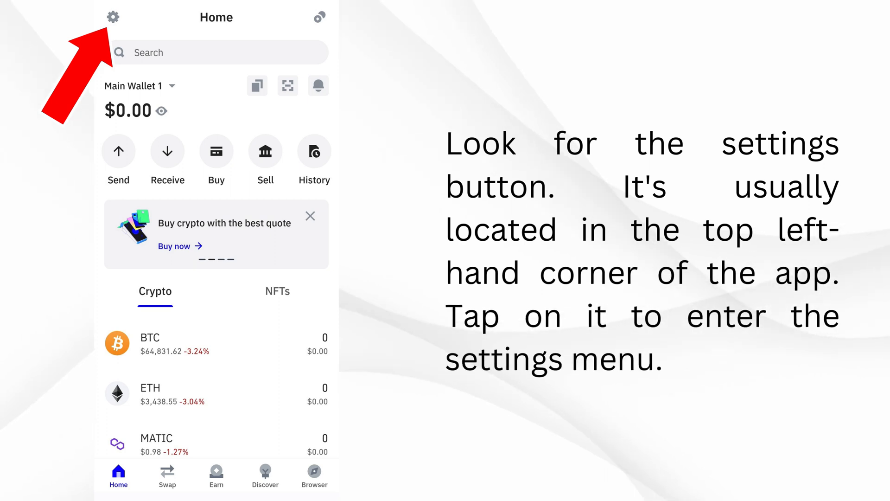
# - Open the app settings from the gear icon on the home screen
pyautogui.click(114, 17)
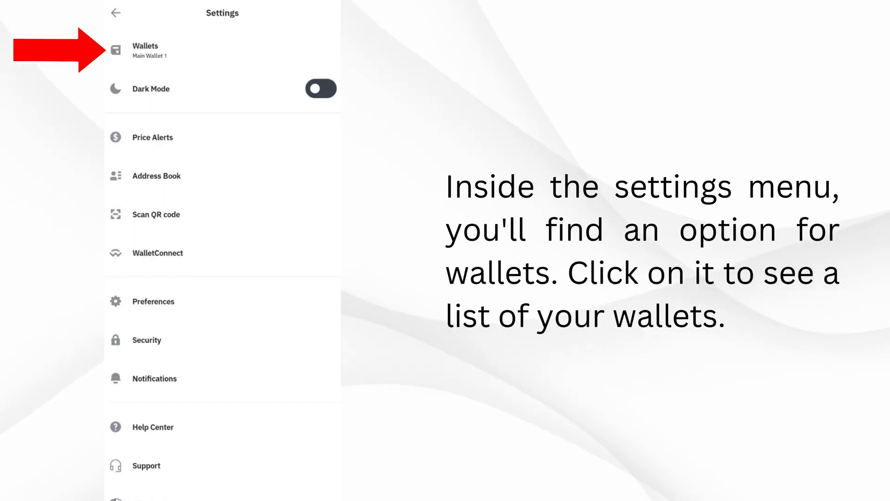
# - Show the Wallets list with Main Wallet 1 under multi-coin wallets
pyautogui.click(145, 50)
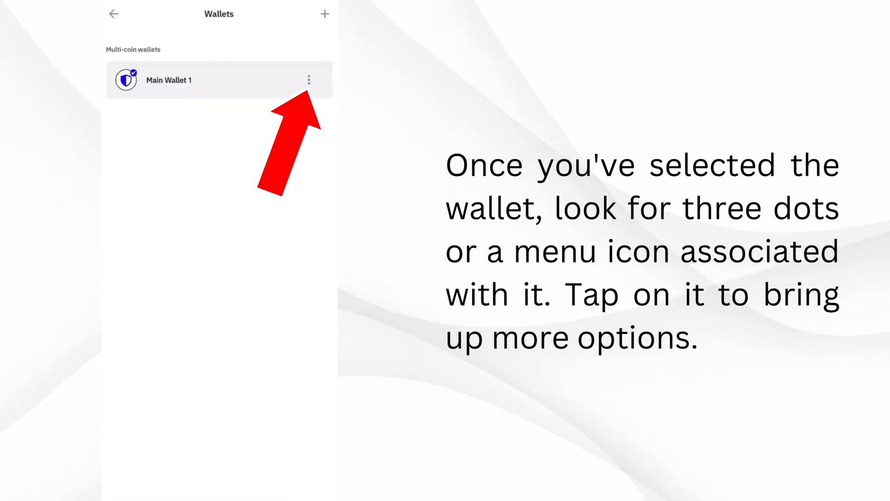
# - Open Main Wallet 1's detail page showing its Google Drive and manual backups
pyautogui.click(308, 80)
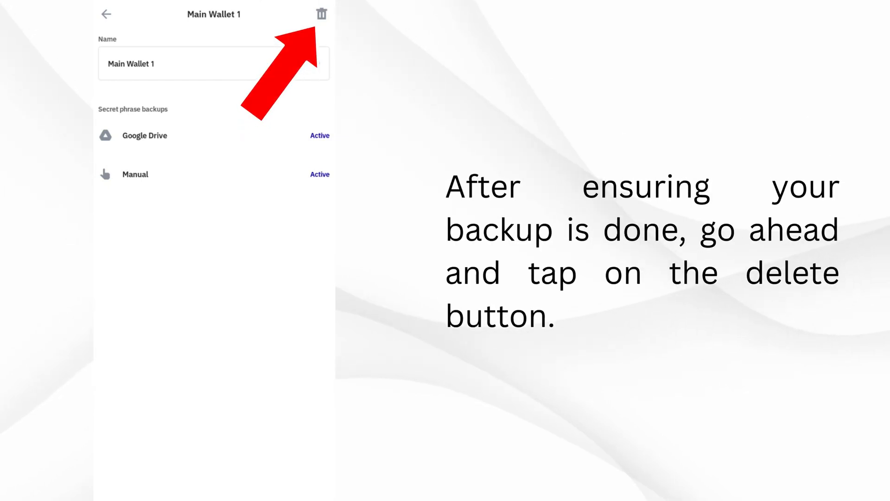
# - Delete Main Wallet 1 and confirm, returning to the create/add wallet screen
pyautogui.click(322, 14)
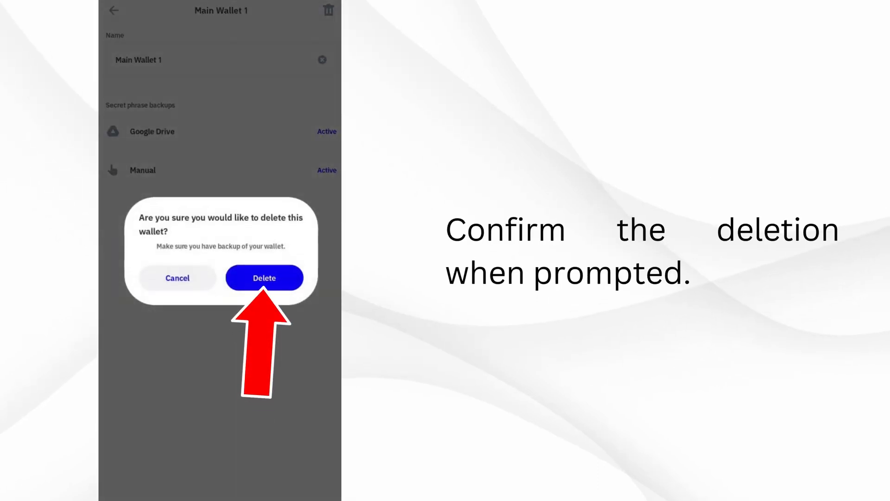
pyautogui.click(264, 277)
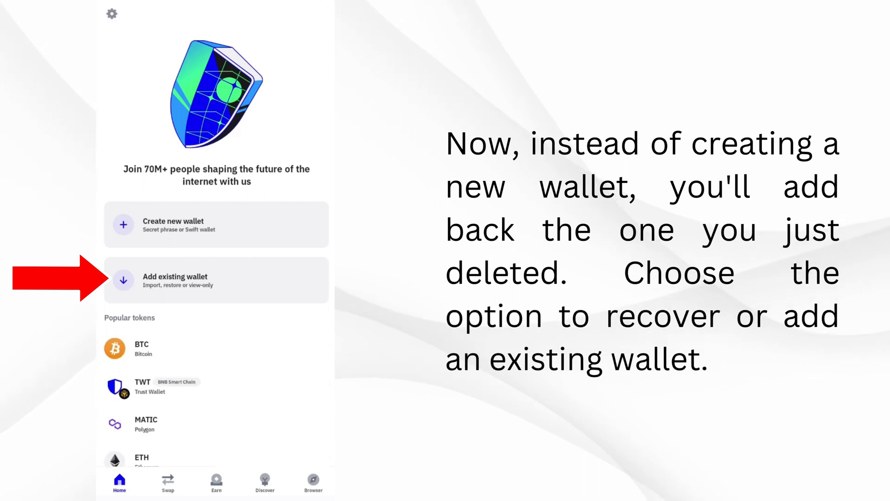
# - Restore the existing wallet from its Google Drive backup with the encryption password until 'Welcome aboard' appears
pyautogui.click(216, 280)
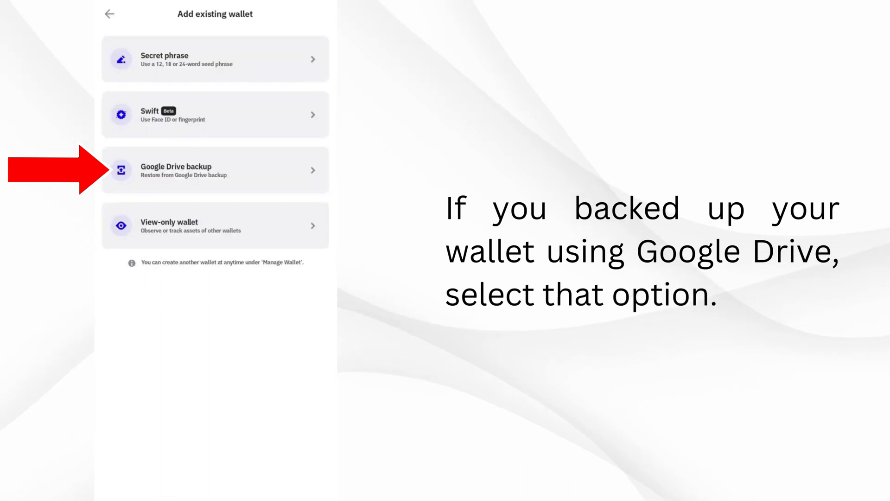
pyautogui.click(214, 170)
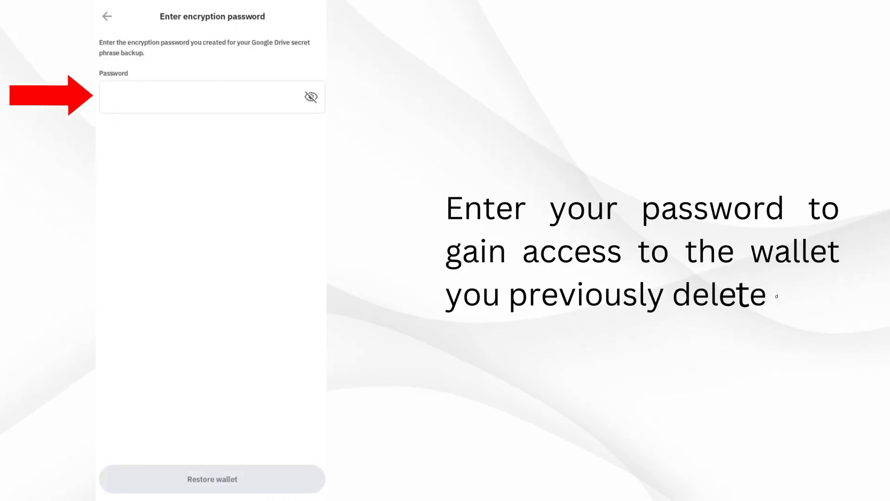
pyautogui.click(212, 479)
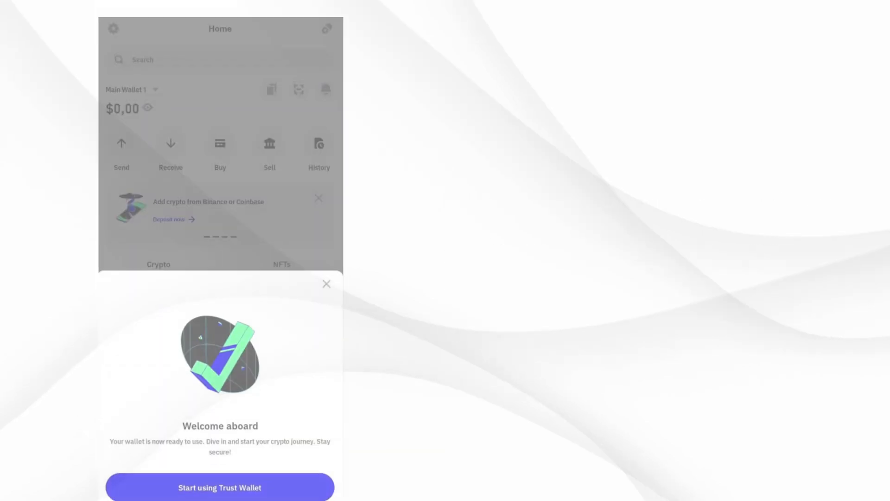